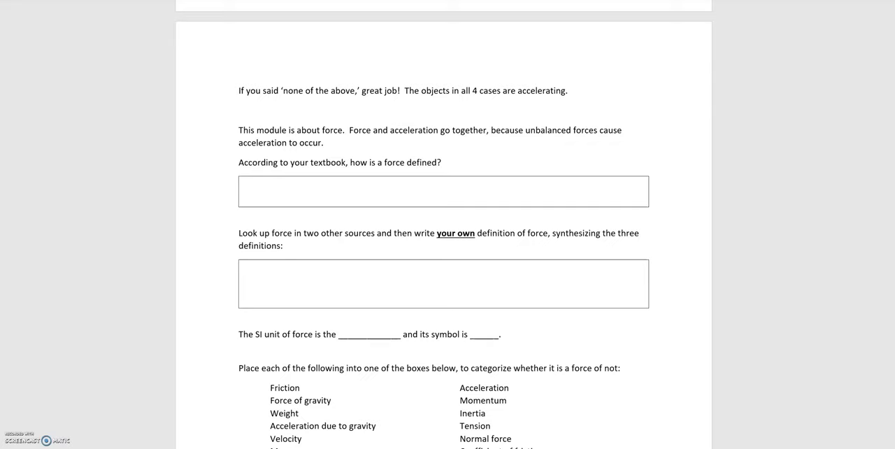
Handwrite 'A Push or a Pull' in the first answer box as the force definition
type("A Push or a Pu")
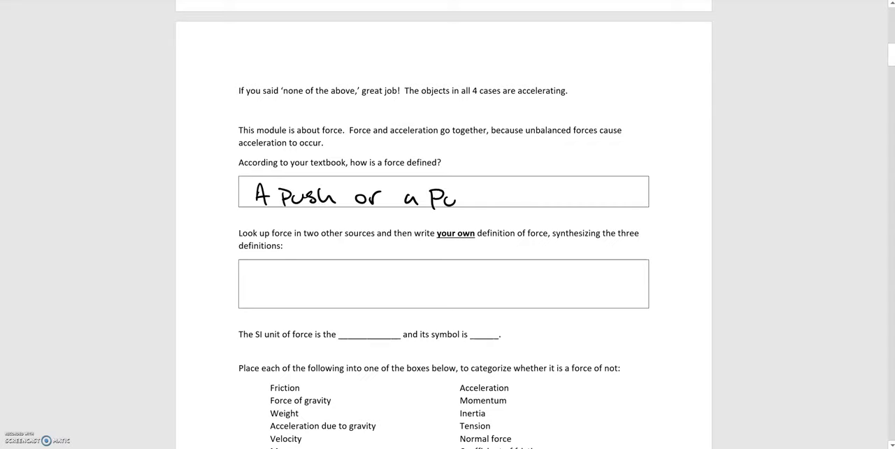
type("ll")
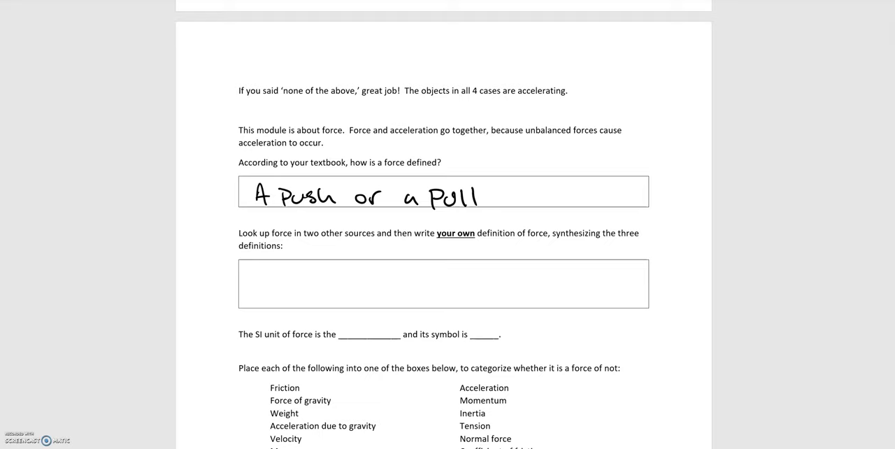
Ink 'An interaction with an object, like a push or a pull, that when unbalanced…' in box two
type("An")
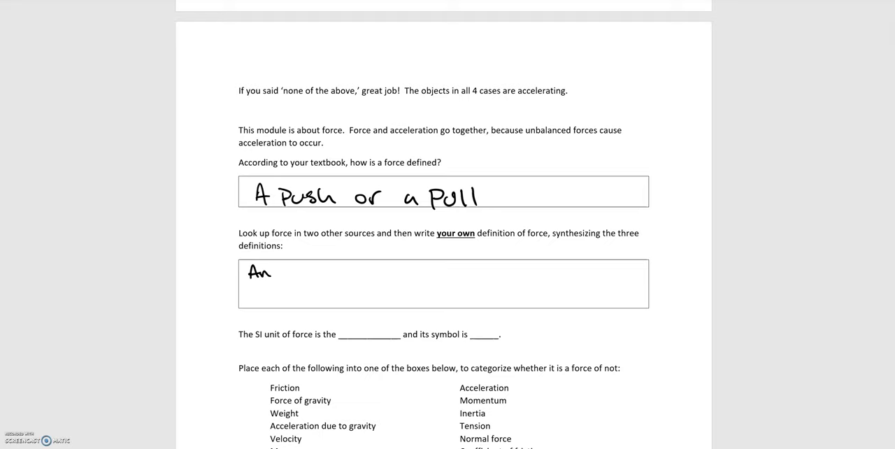
type("interaction with an obj")
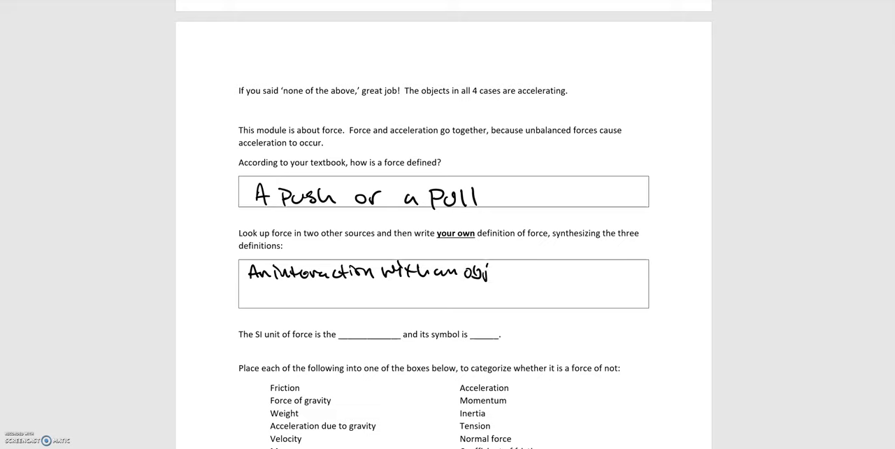
type("ect, like a Push")
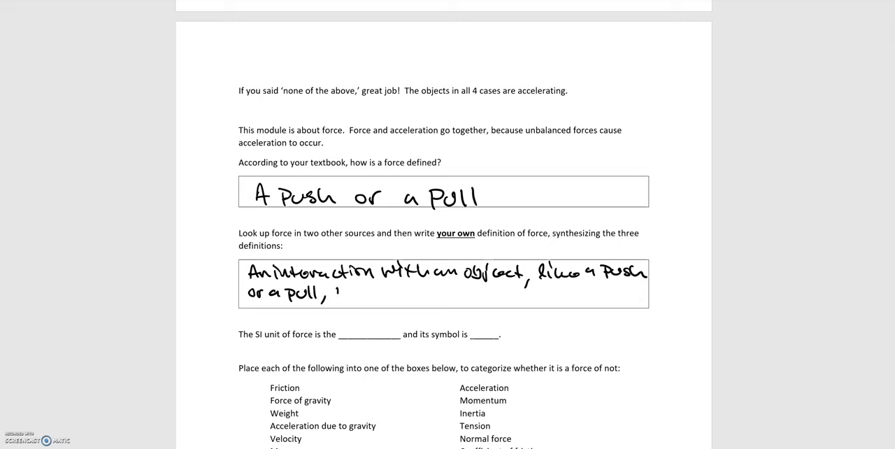
type("that when unbalanced, causes a change")
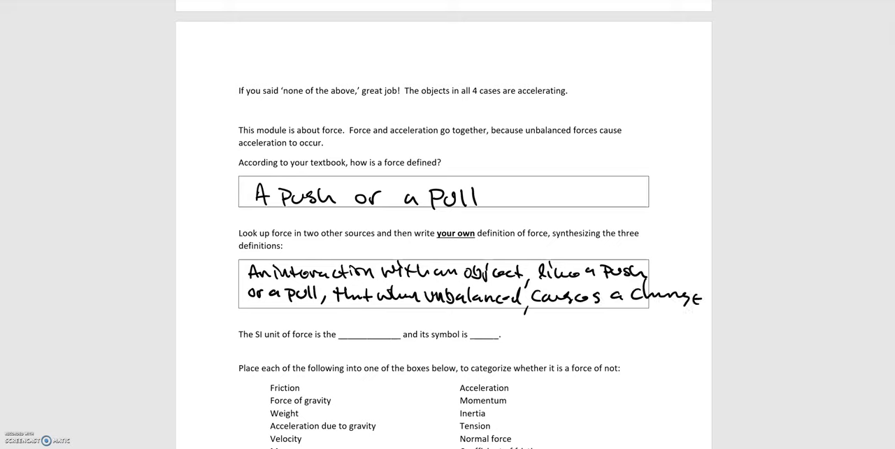
type("in ar")
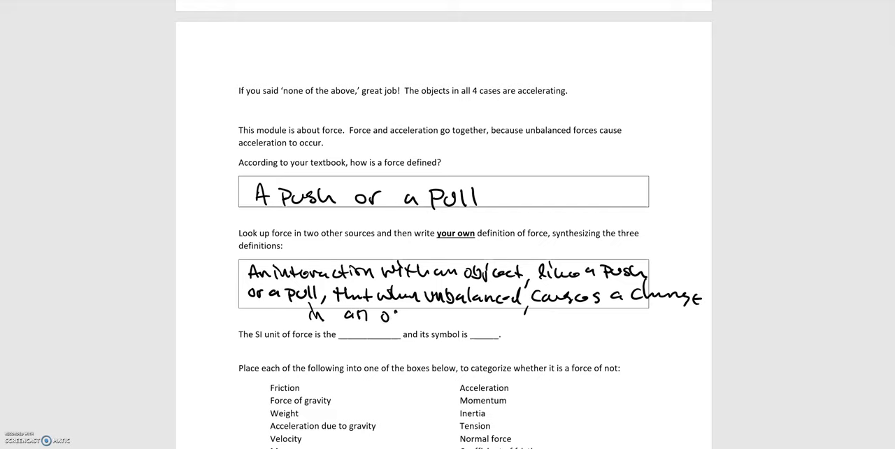
type("objects")
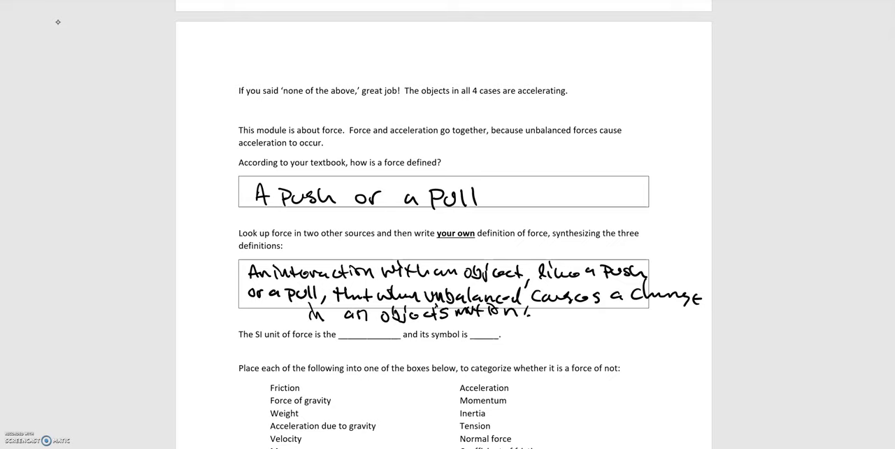
Handwrite 'Newton' and the symbol 'N' on the two SI unit blank lines
scroll("down", 3)
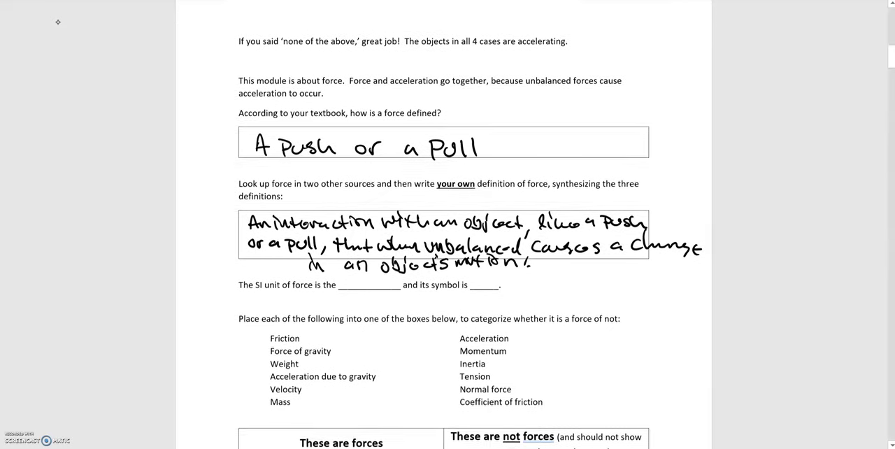
scroll("up", 3)
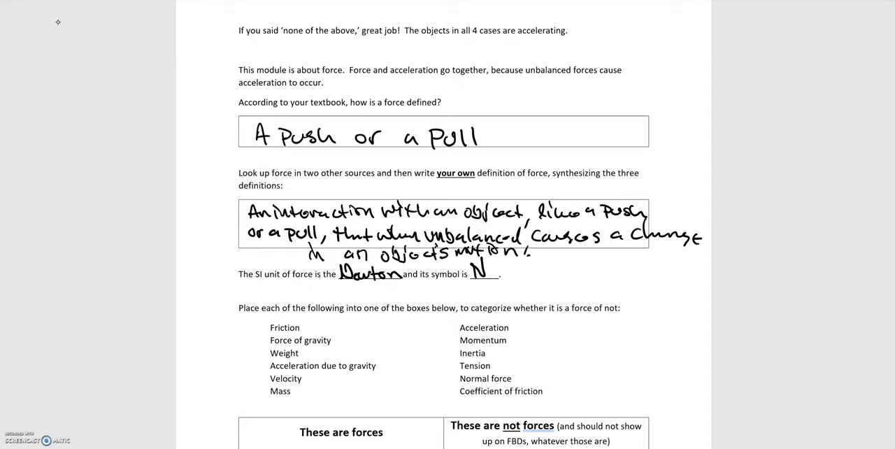
mouse_move(50, 37)
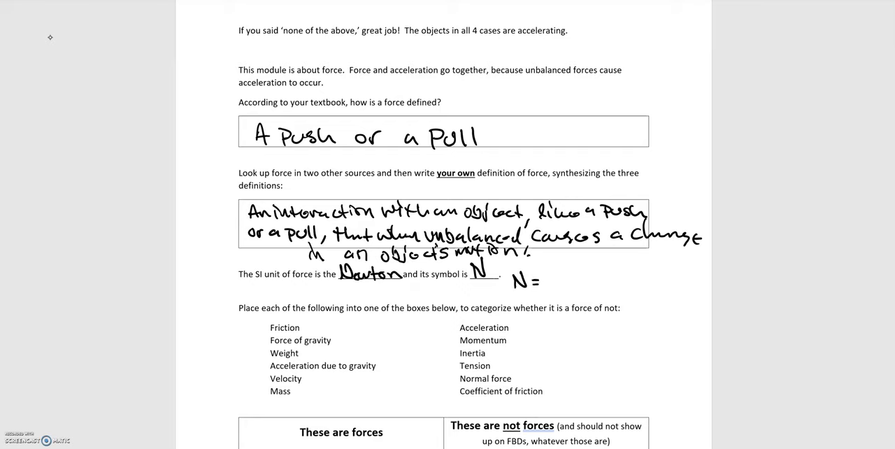
Ink 'N = kg m / s²' beside the symbol blank, labelled 'Fundamental units'
type("Kg")
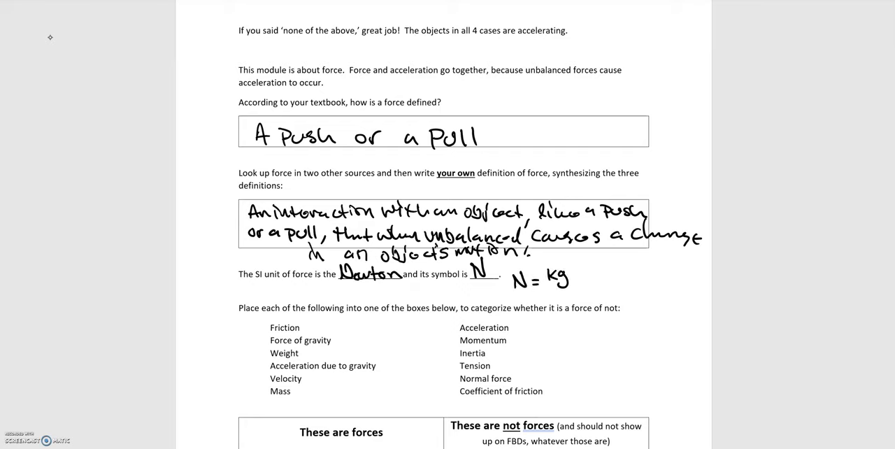
type("m")
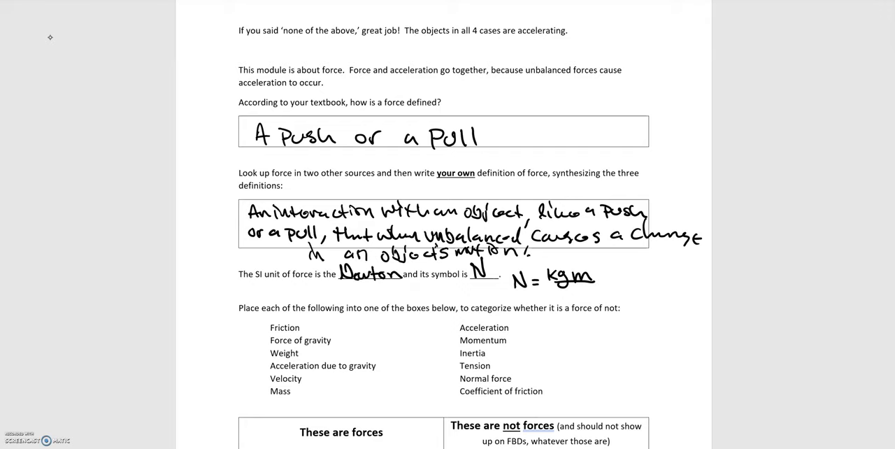
left_click(573, 291)
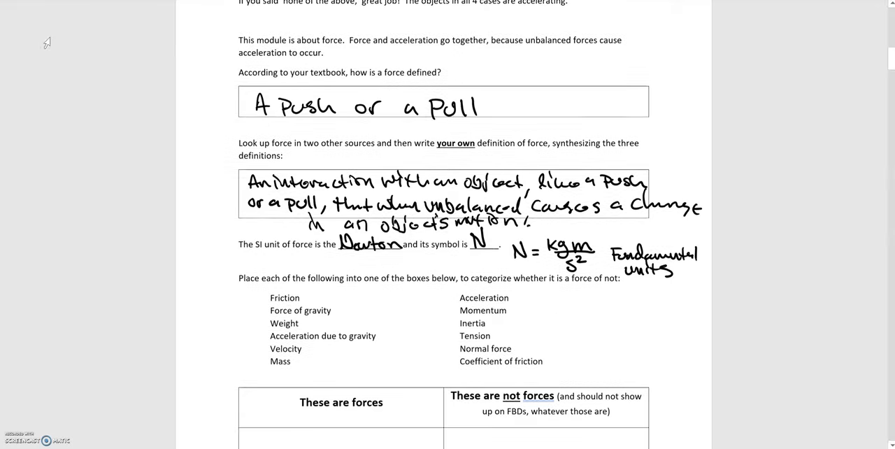
Tick Friction in the list and handwrite 'Friction' under 'These are forces'
scroll("down", 3)
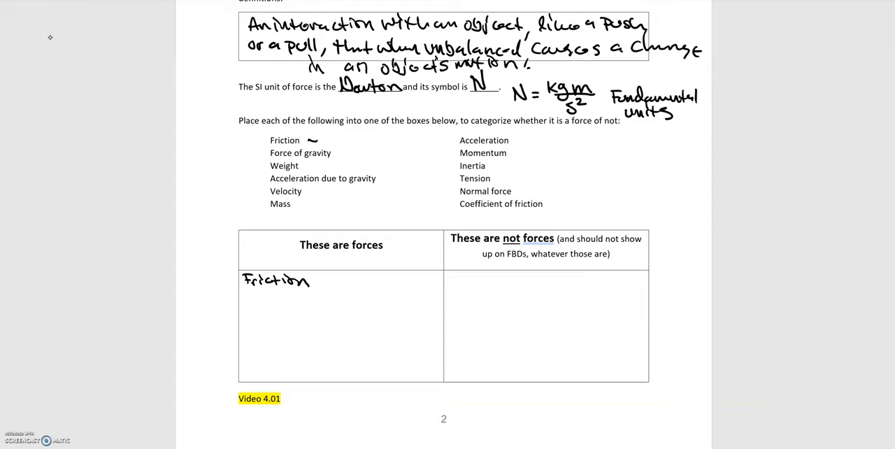
Write 'Force of gravity' and 'Weight' as forces, 'Acceleration due to gravity' as not a force
type("Force")
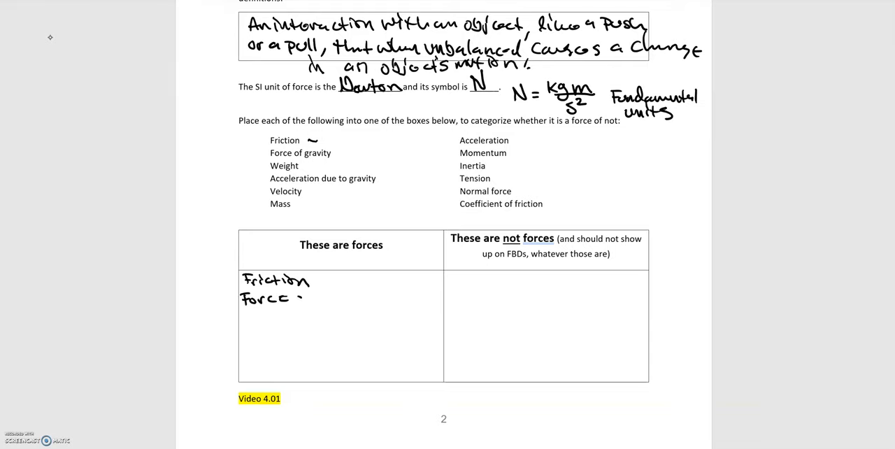
type("of gravity")
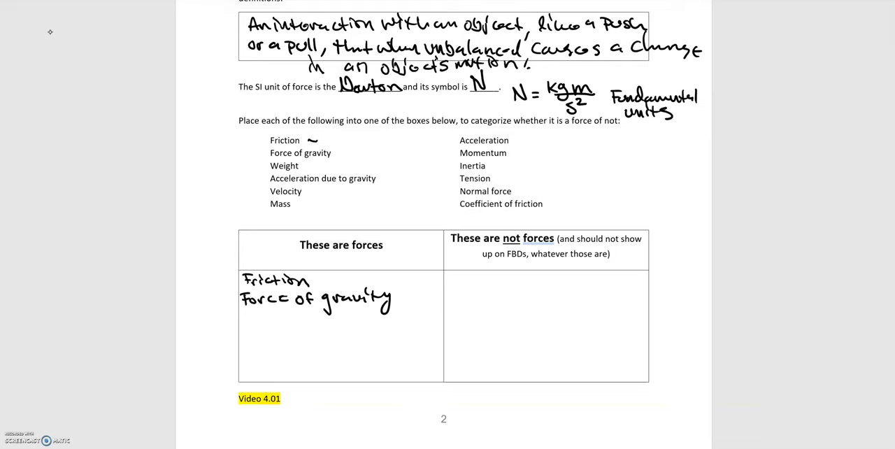
type("Weight")
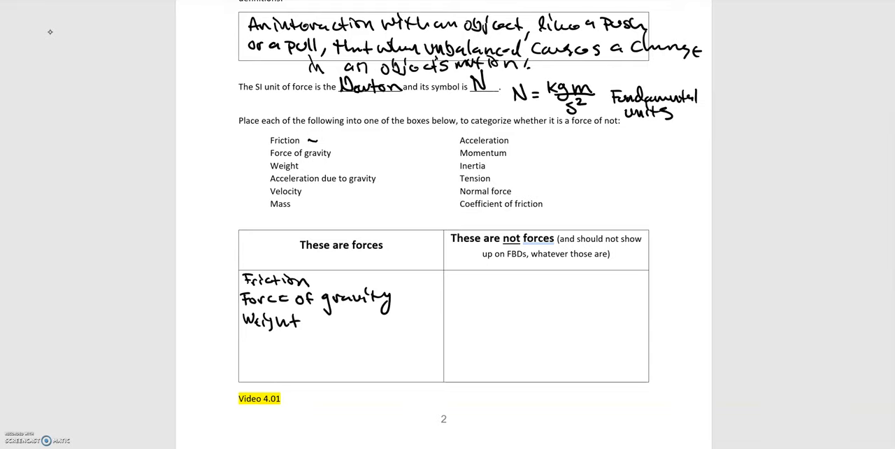
type("Acceleration due to gravity")
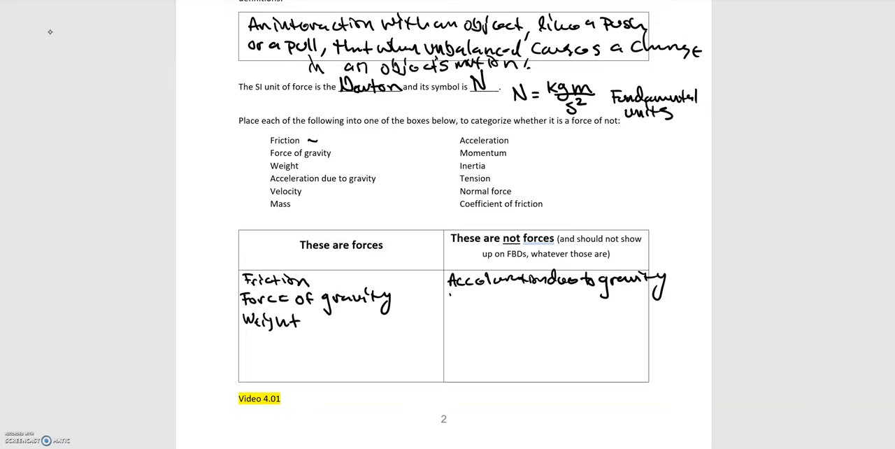
Handwrite 'Velocity' in the not-forces column and begin an entry starting 'We' below
type("Velocity")
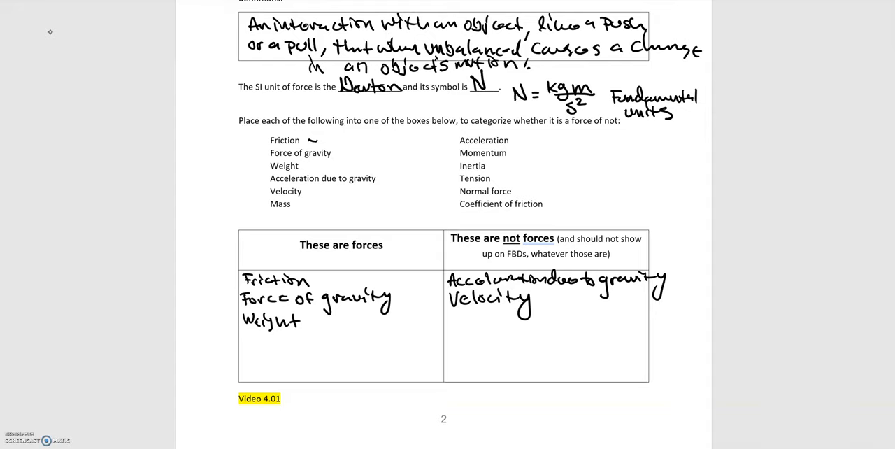
type("Wc")
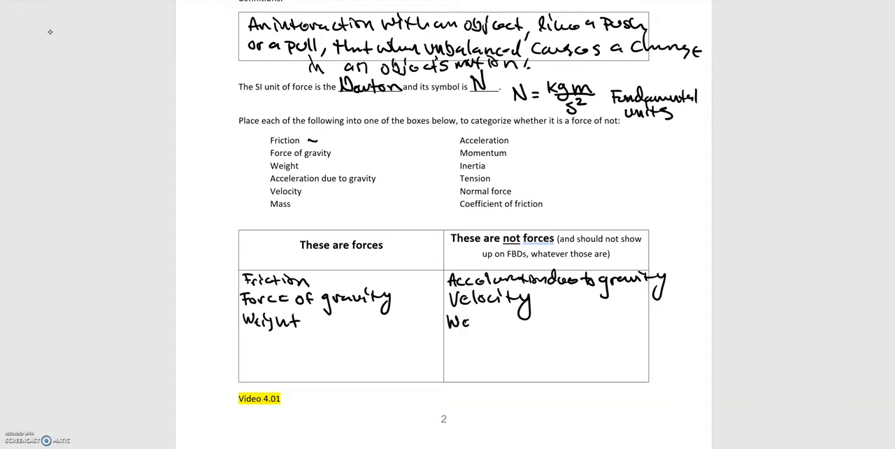